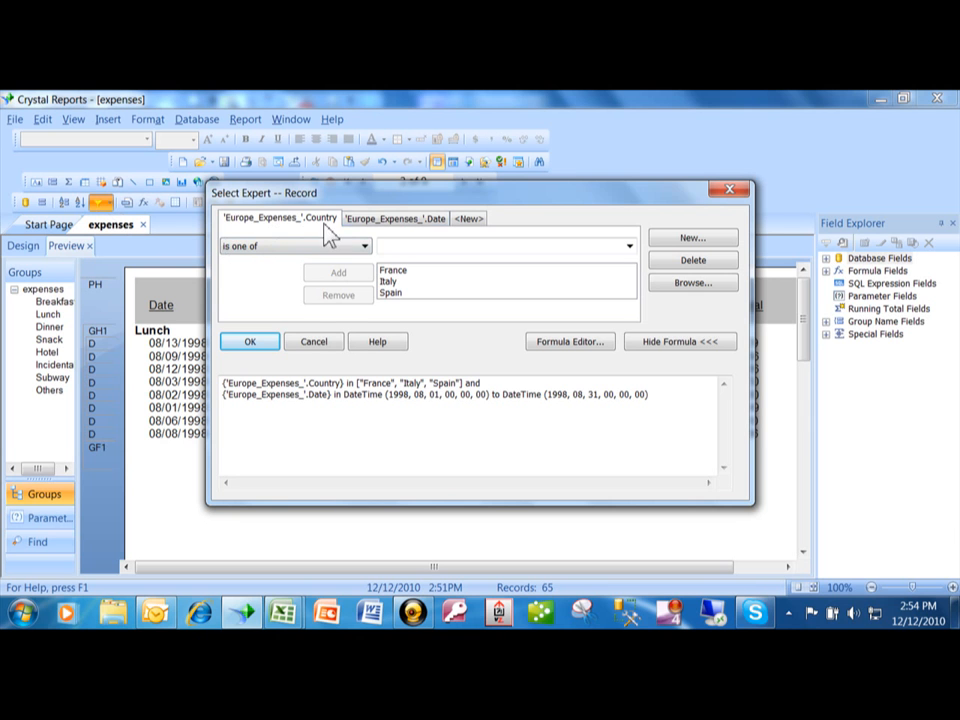
Show the Europe_Expenses_.Date condition, currently 'is between' 8/1/1998 and 8/31/1998
{"action": "left_click", "coordinate": [395, 218]}
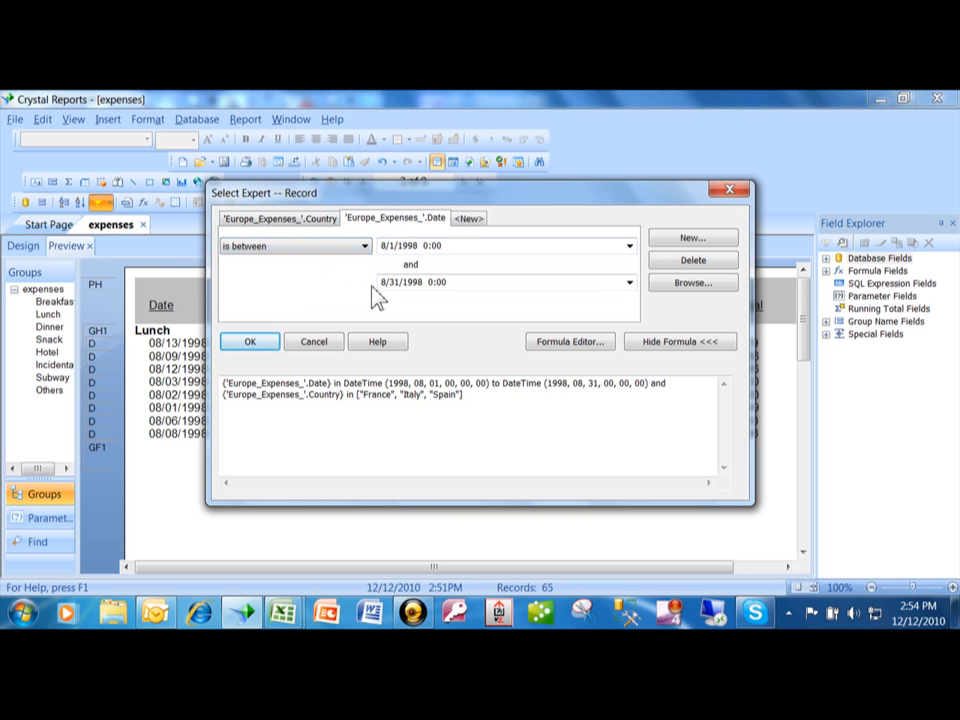
{"action": "left_click", "coordinate": [395, 281]}
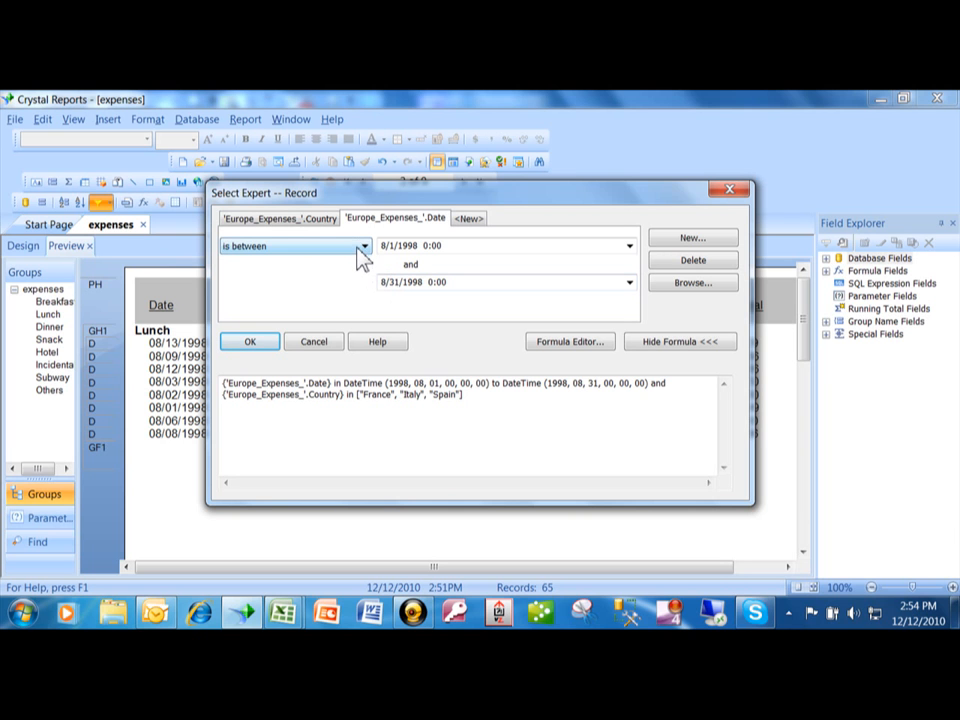
Change the Date operator from 'is between' to 'is in the period' (WeekToDateFromSun)
{"action": "left_click", "coordinate": [364, 245]}
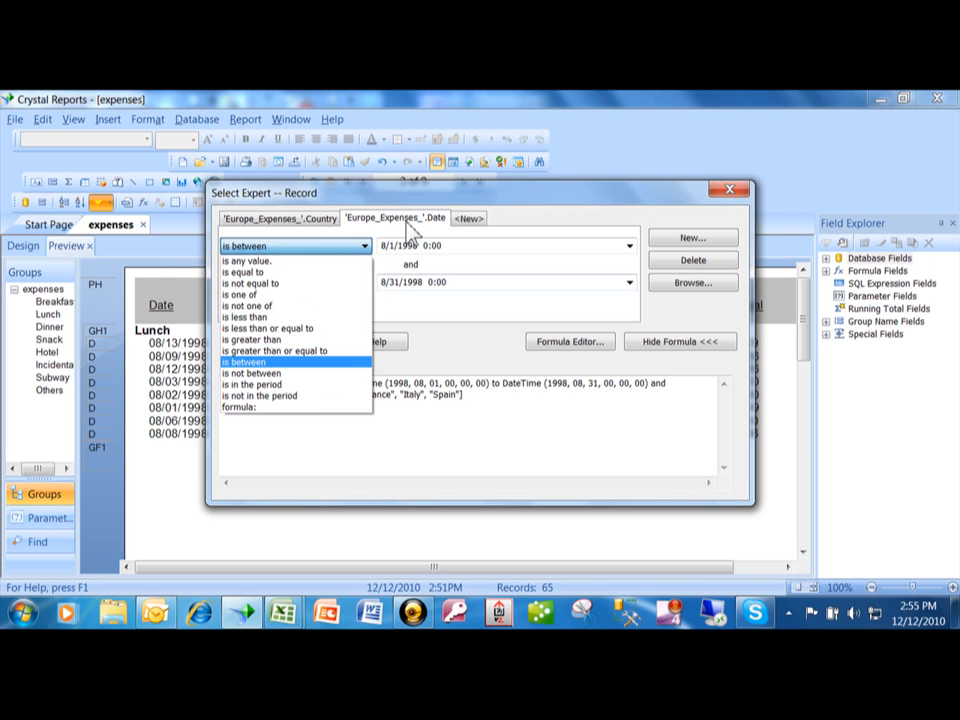
{"action": "mouse_move", "coordinate": [408, 235]}
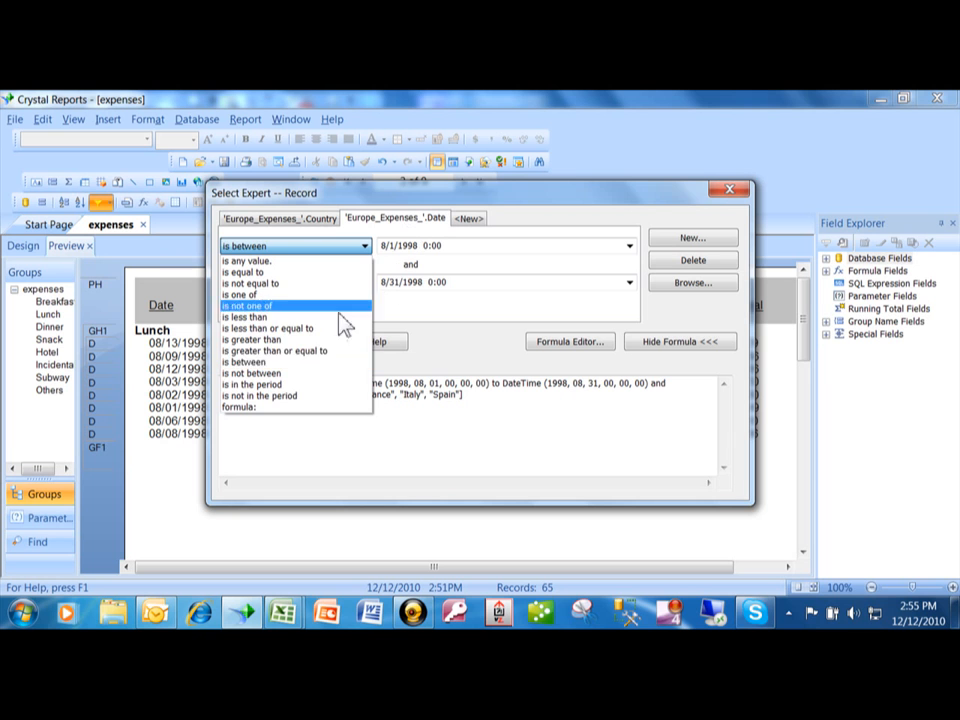
{"action": "mouse_move", "coordinate": [260, 385]}
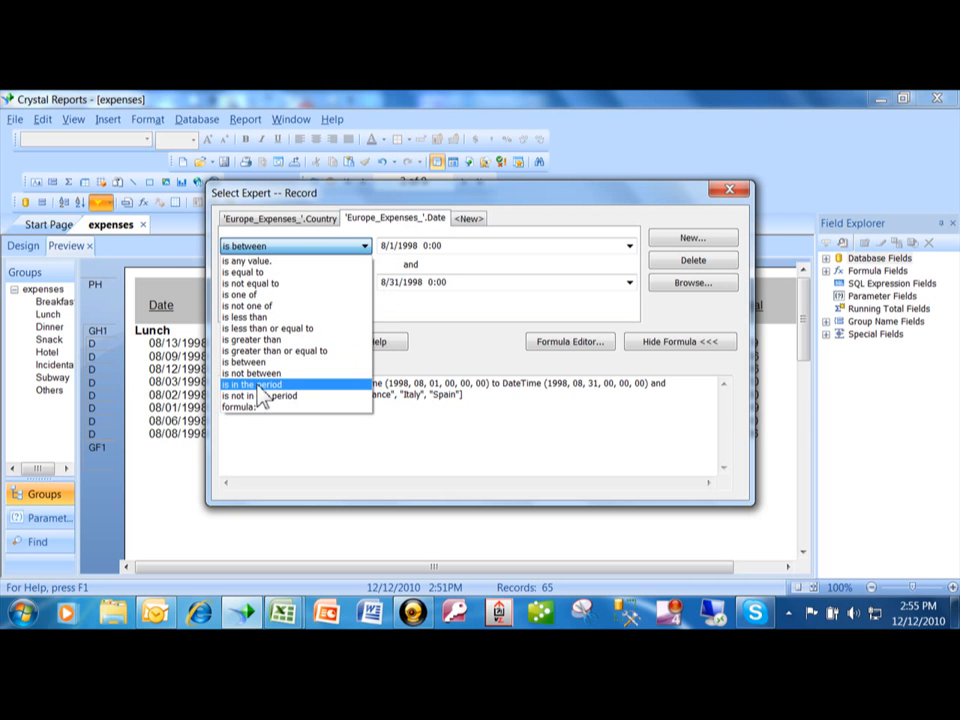
{"action": "left_click", "coordinate": [256, 384]}
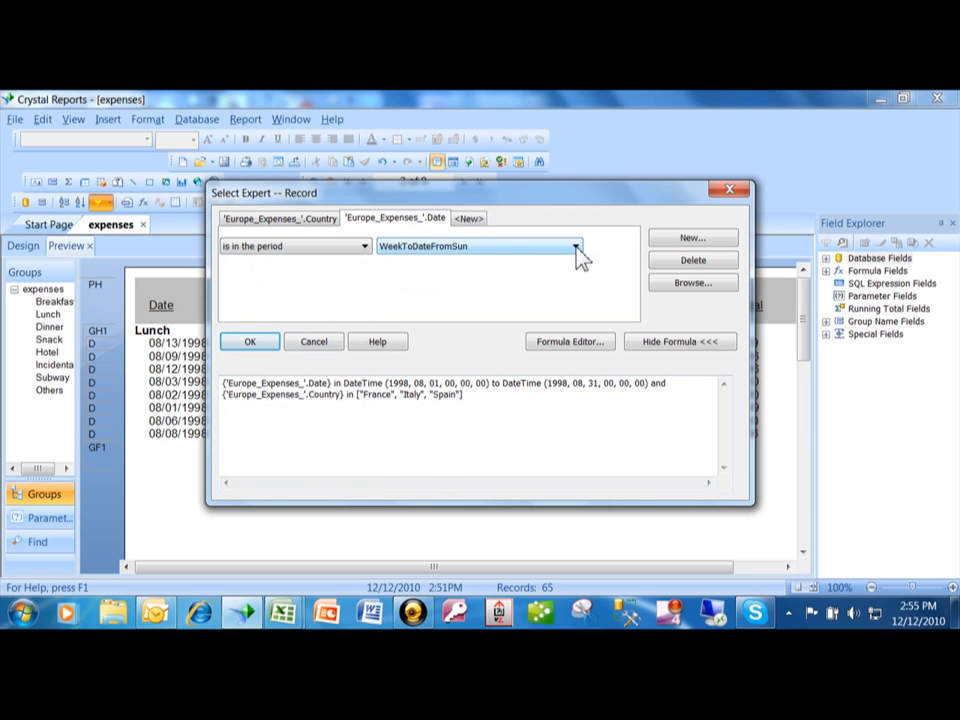
Browse the preset periods like LastFullWeek and Last7Days, then revert the operator to 'is between'
{"action": "left_click", "coordinate": [575, 246]}
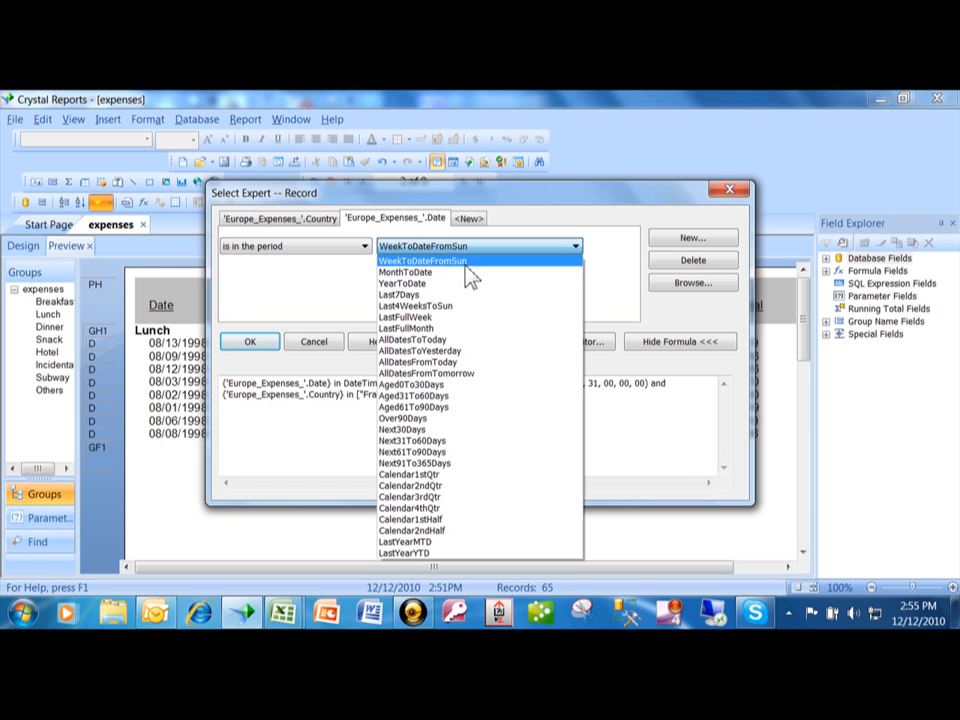
{"action": "mouse_move", "coordinate": [410, 294]}
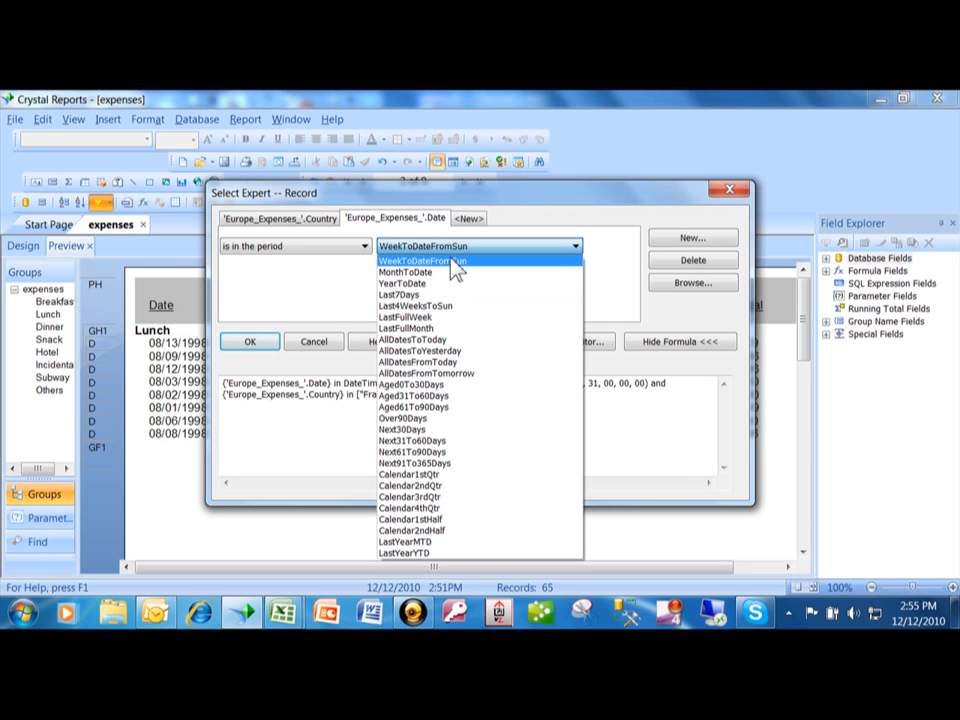
{"action": "mouse_move", "coordinate": [405, 317]}
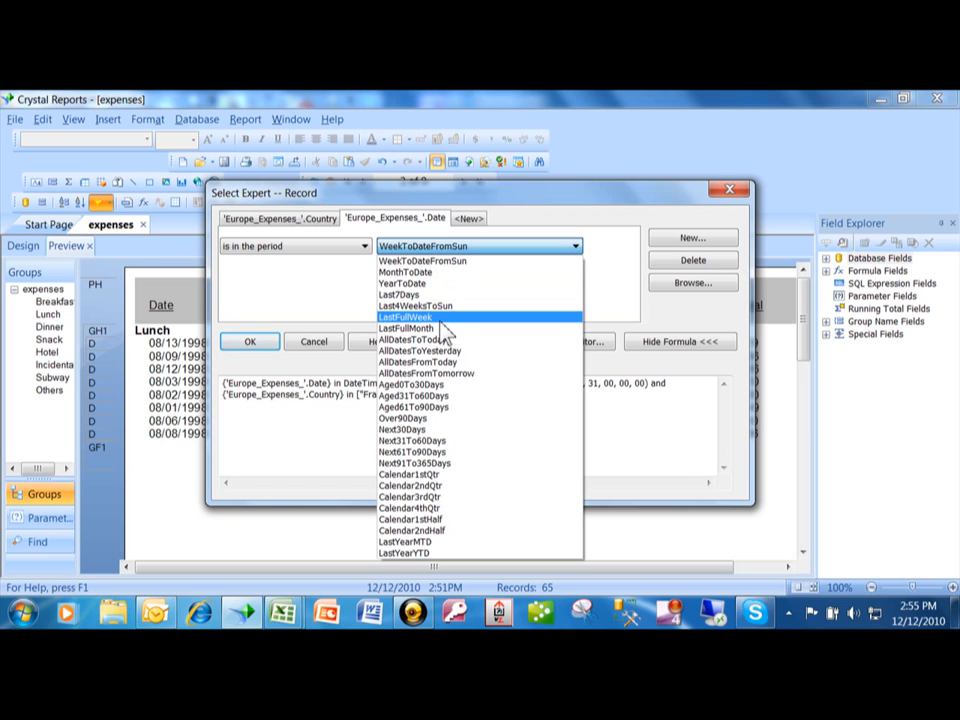
{"action": "mouse_move", "coordinate": [442, 335]}
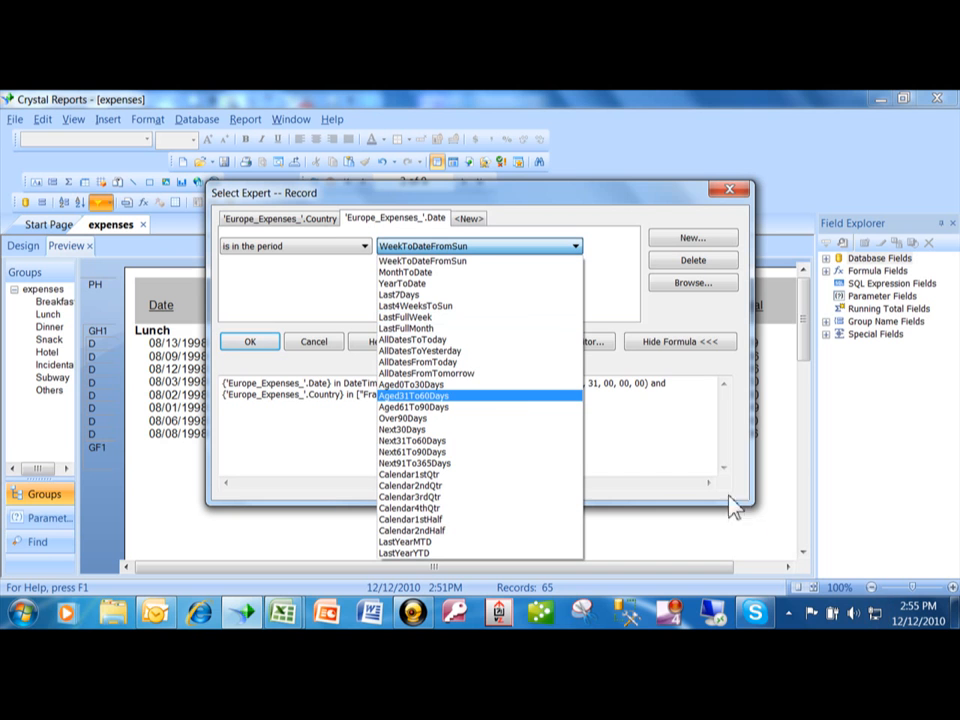
{"action": "mouse_move", "coordinate": [405, 328]}
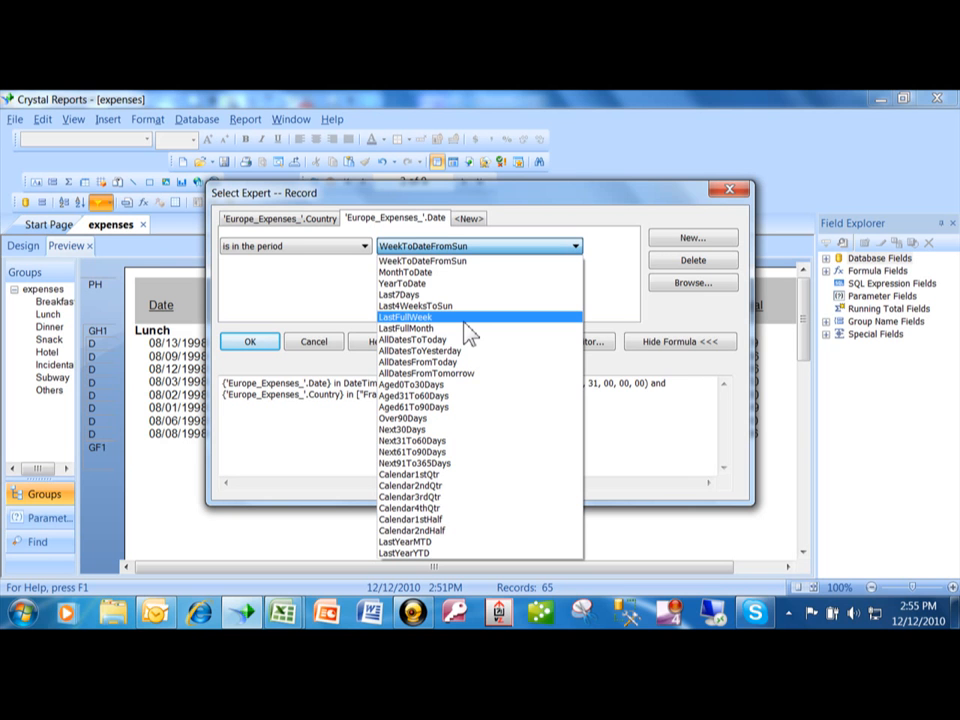
{"action": "mouse_move", "coordinate": [430, 340]}
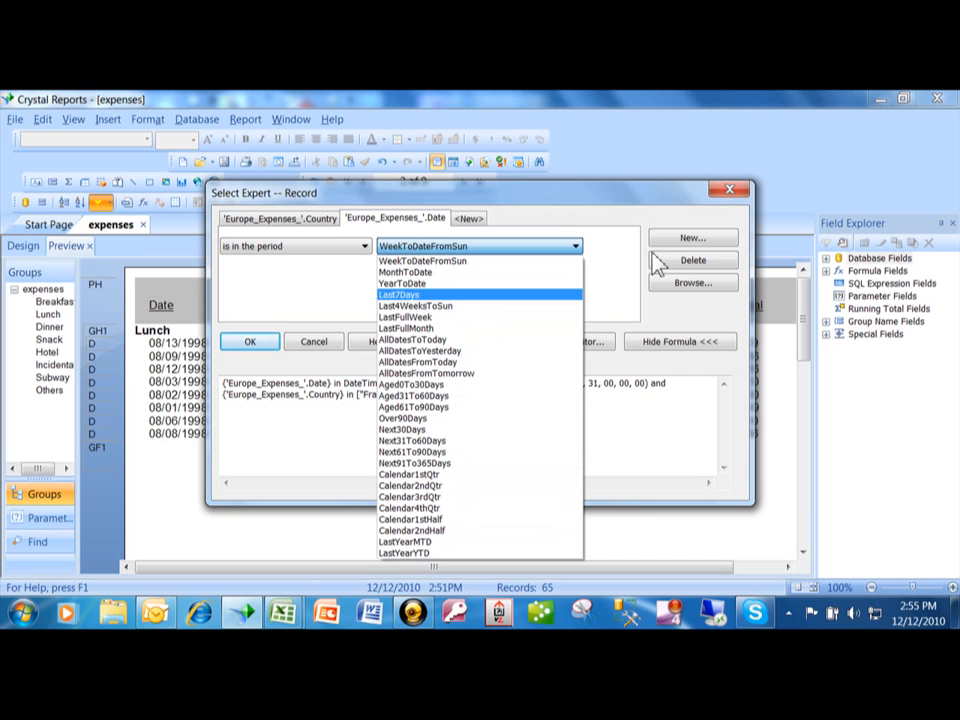
{"action": "left_click", "coordinate": [422, 260]}
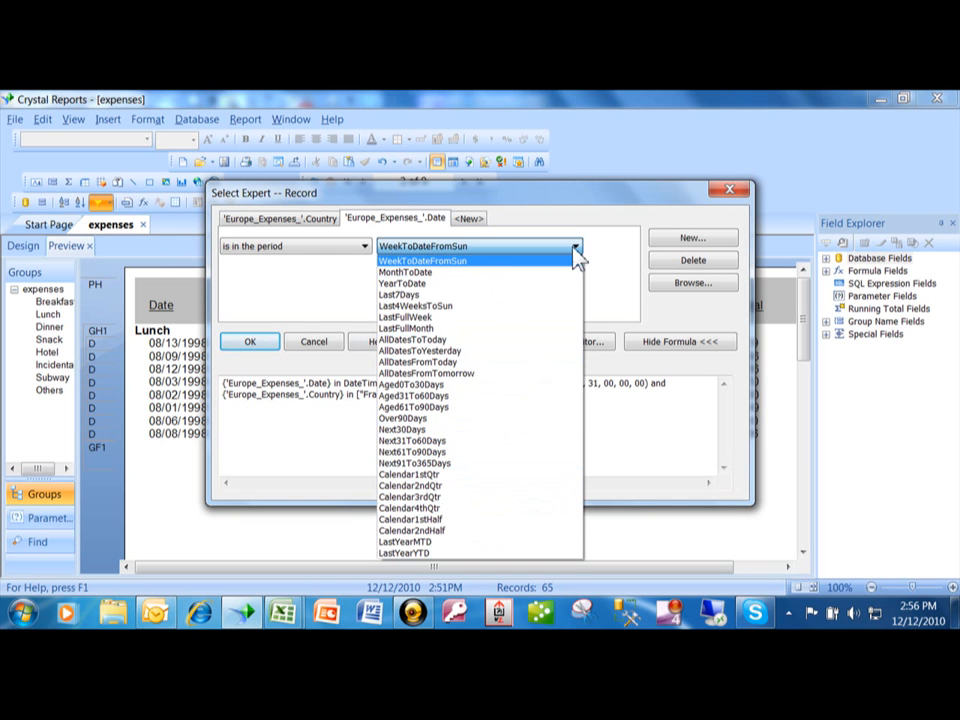
{"action": "mouse_move", "coordinate": [620, 226]}
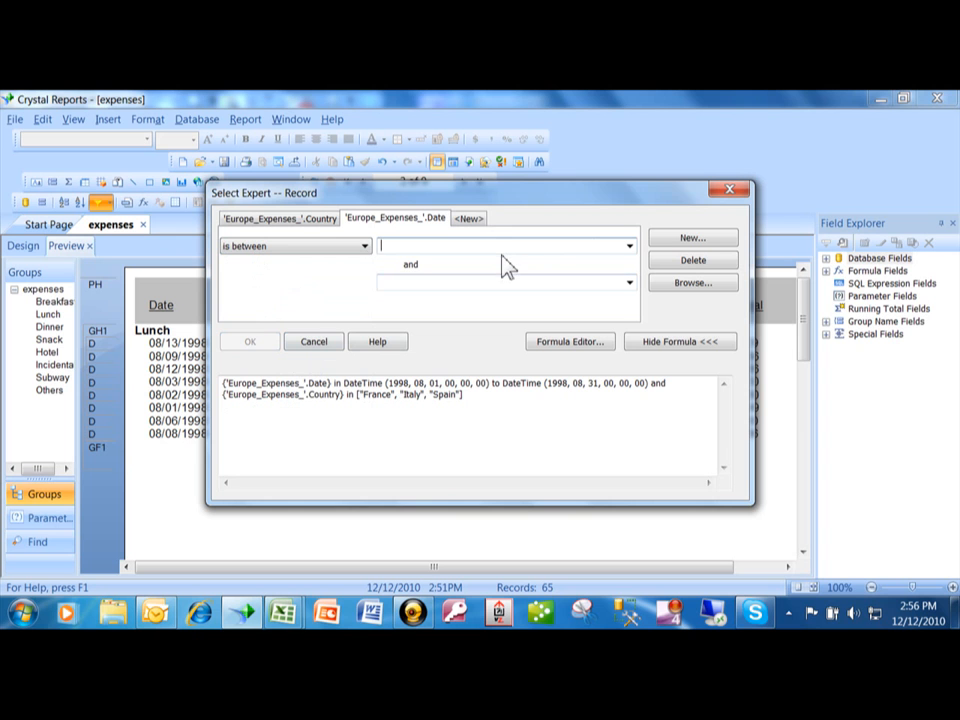
Fill the between range as 8/1/1998 to 8/31/1998
{"action": "type", "text": "8/1/"}
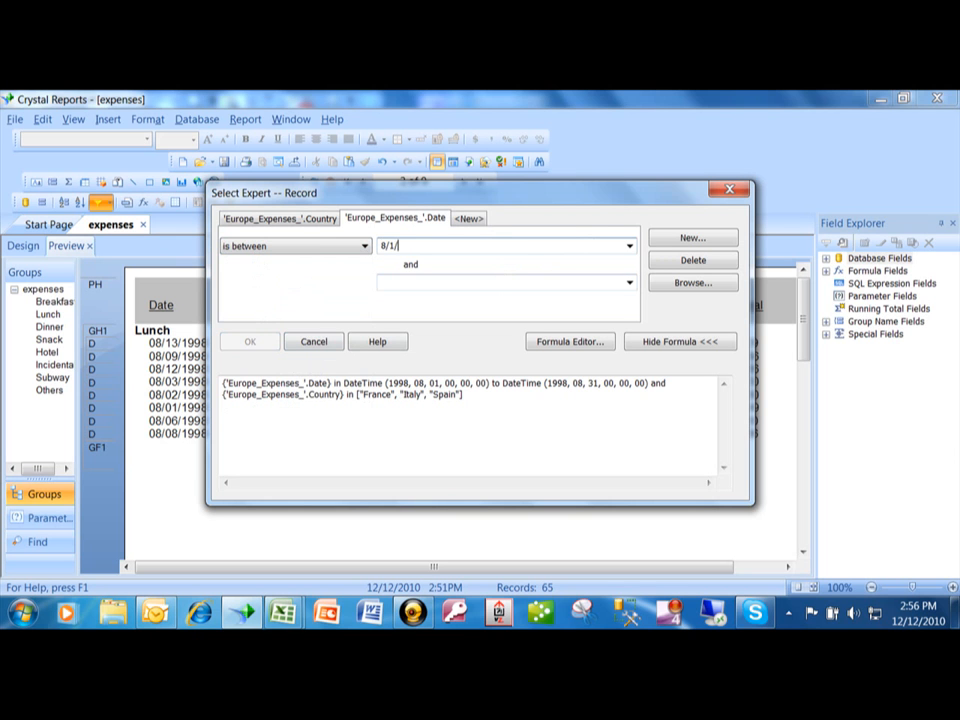
{"action": "type", "text": "1998"}
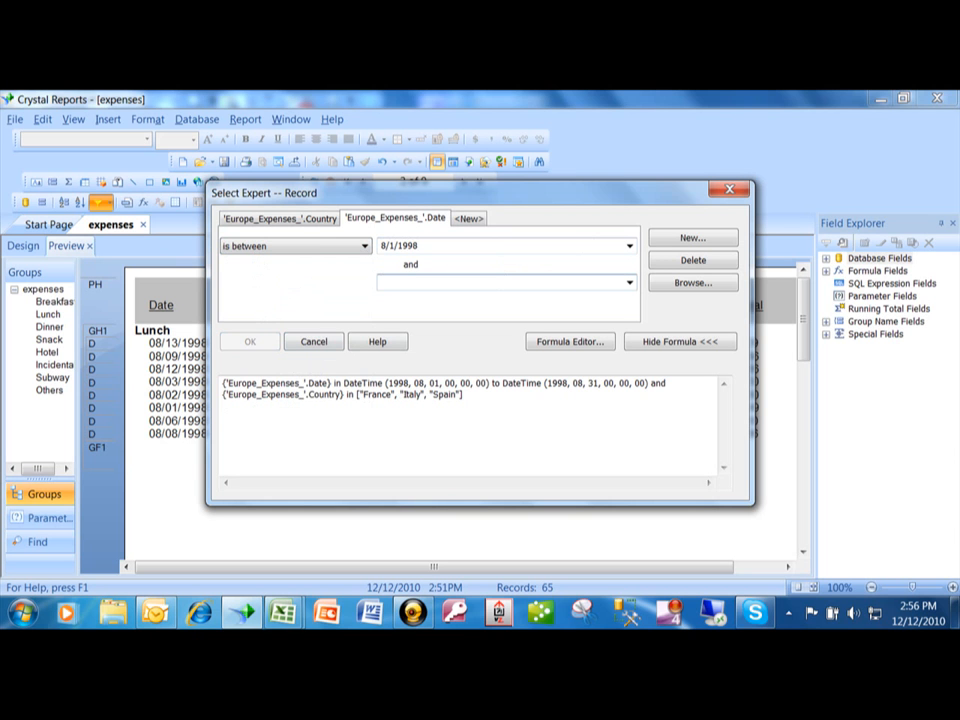
{"action": "type", "text": "8/31/"}
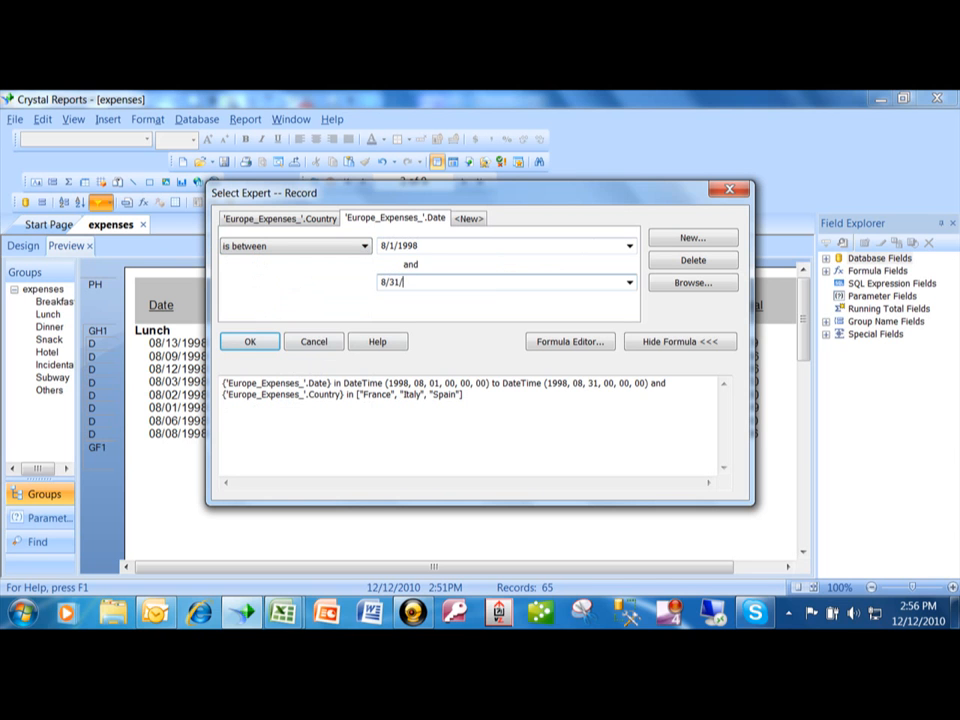
{"action": "type", "text": "1998"}
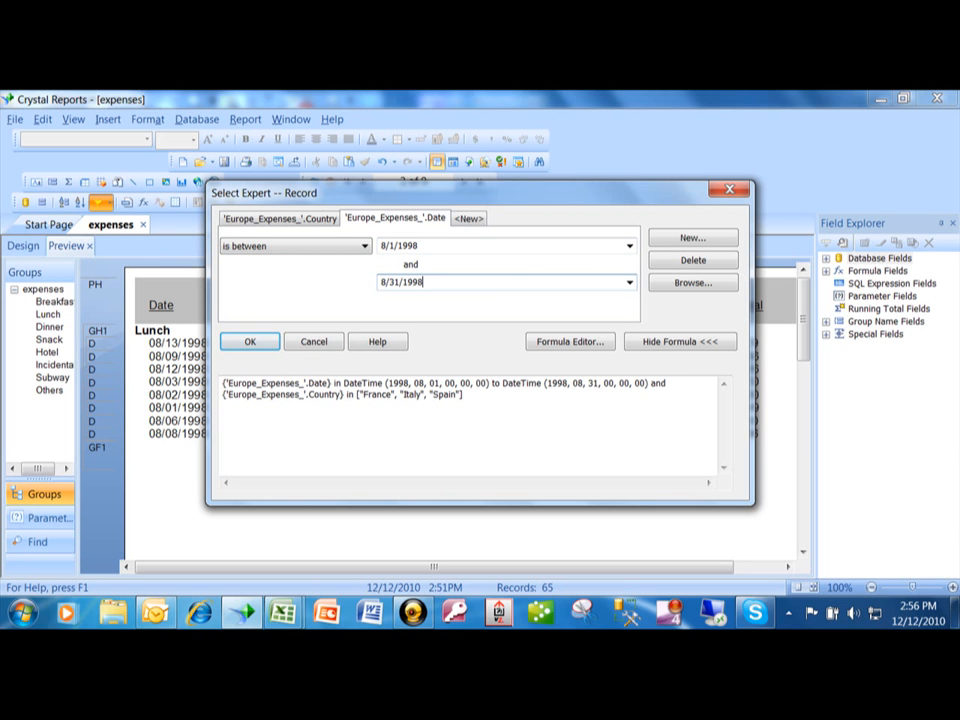
{"action": "mouse_move", "coordinate": [349, 315]}
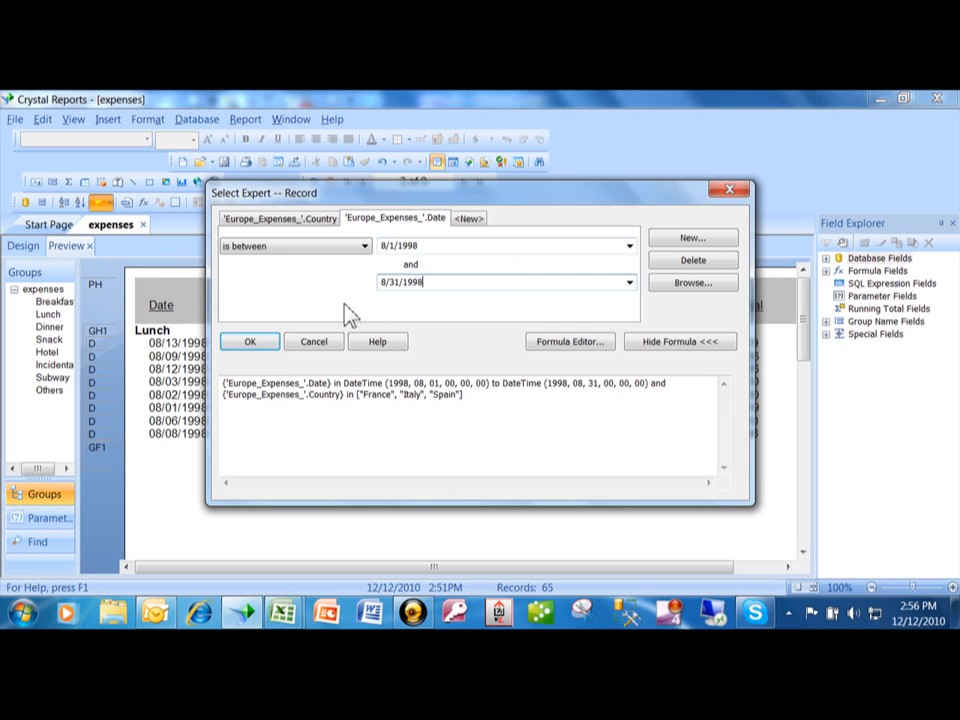